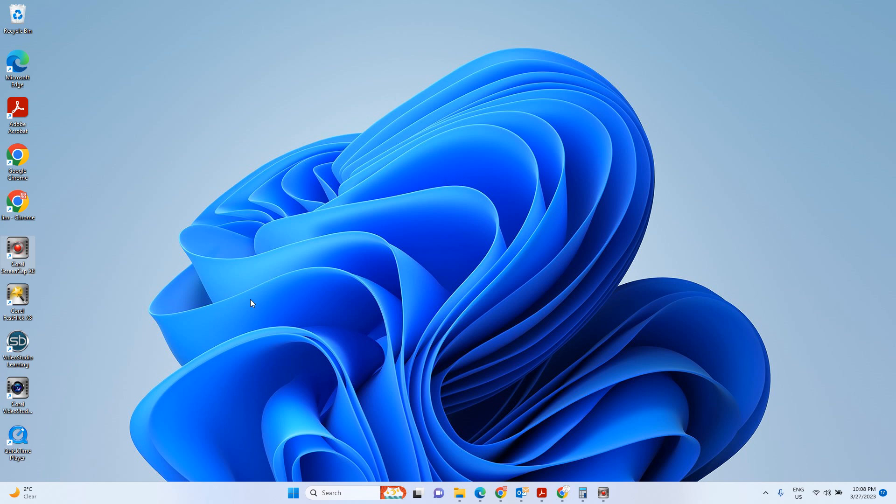
mouse_move(359, 407)
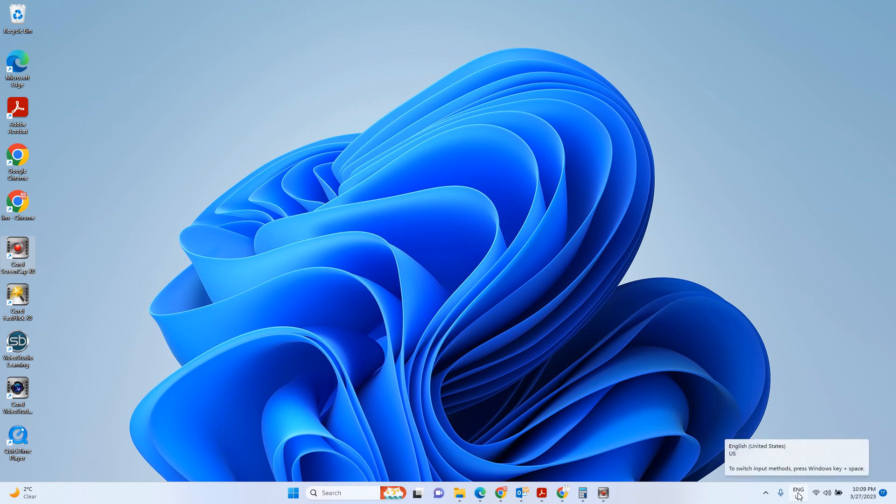
Check the keyboard layouts, then open Settings at Time & language > Language & region.
left_click(796, 491)
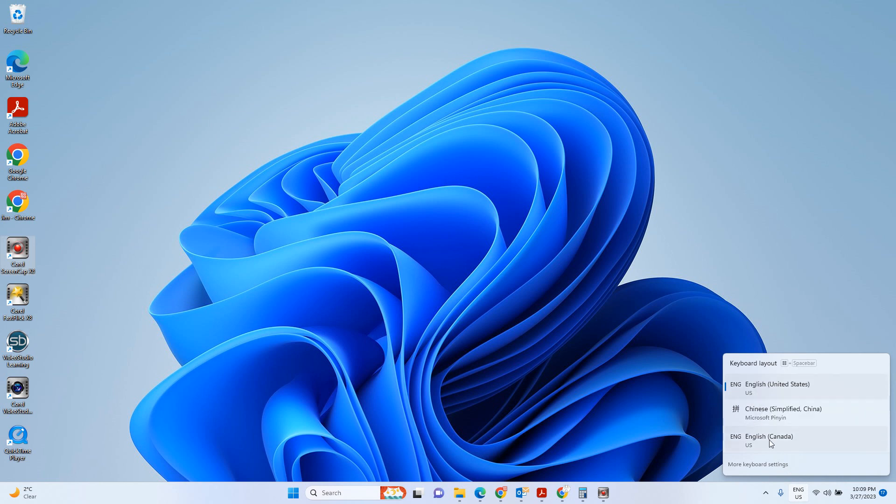
mouse_move(782, 392)
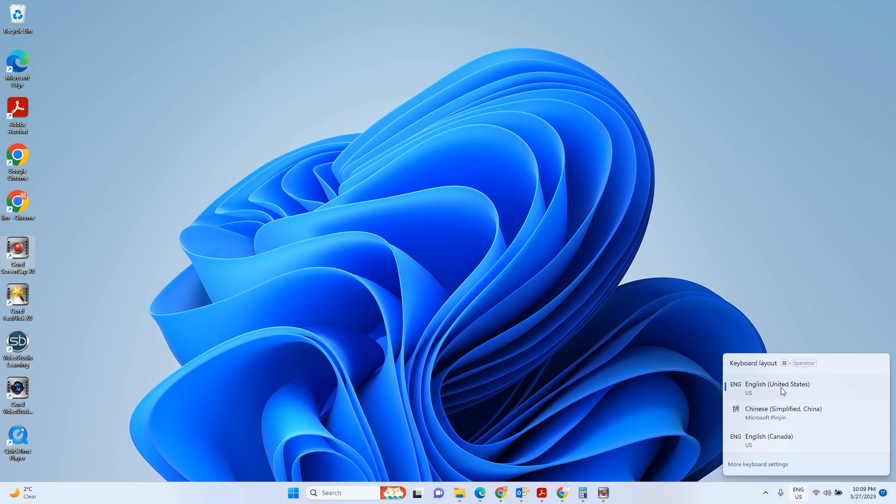
mouse_move(760, 445)
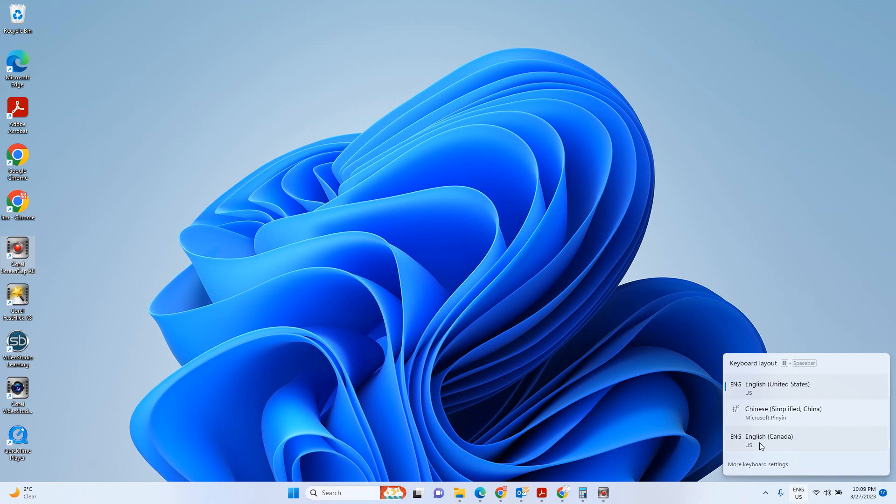
mouse_move(763, 438)
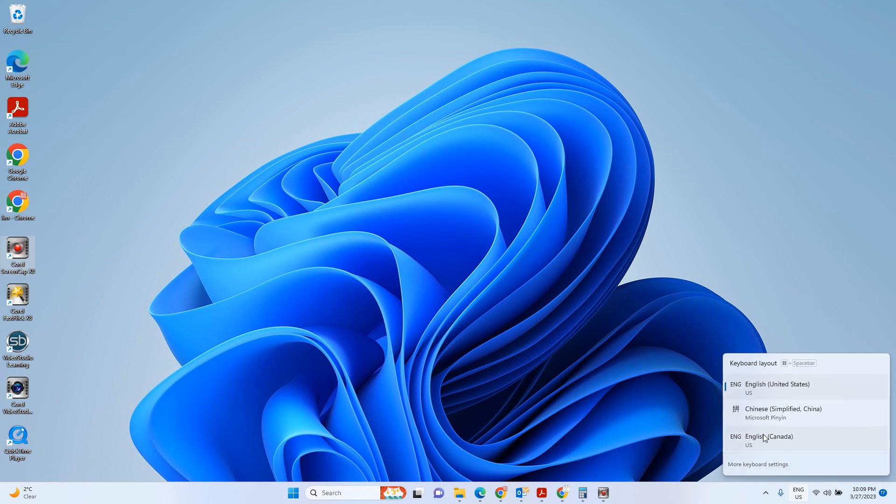
mouse_move(738, 438)
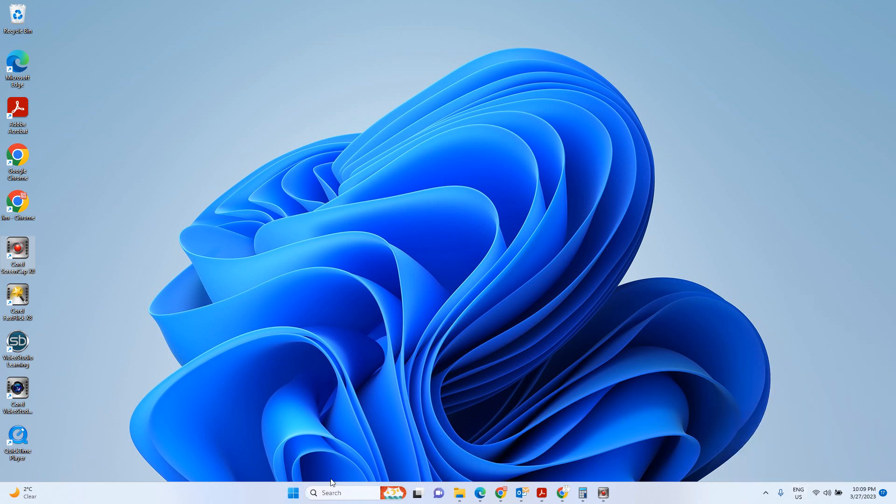
left_click(293, 493)
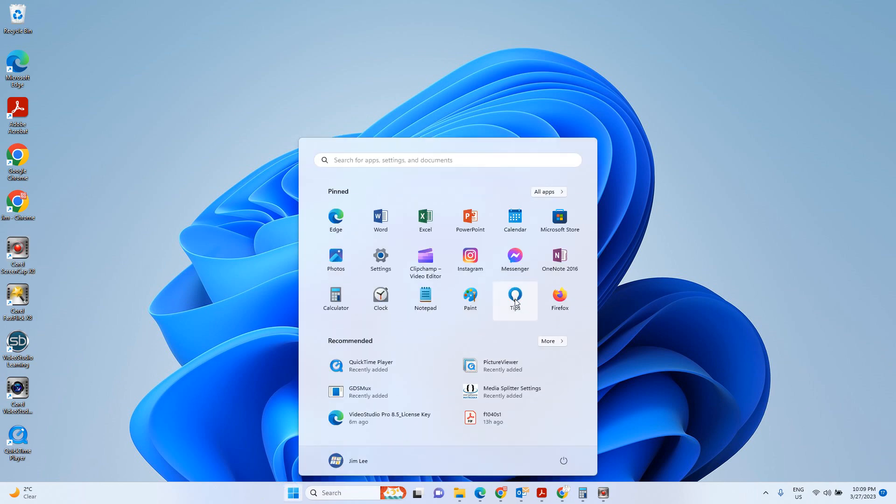
left_click(513, 298)
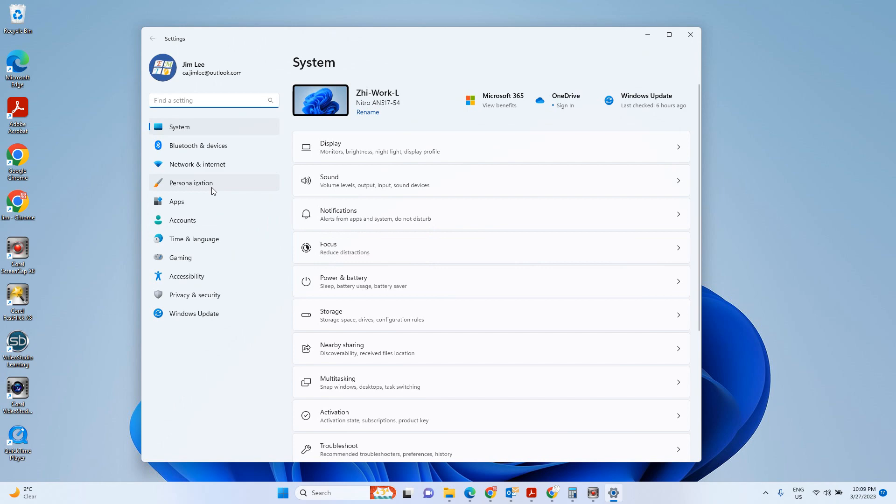
left_click(194, 239)
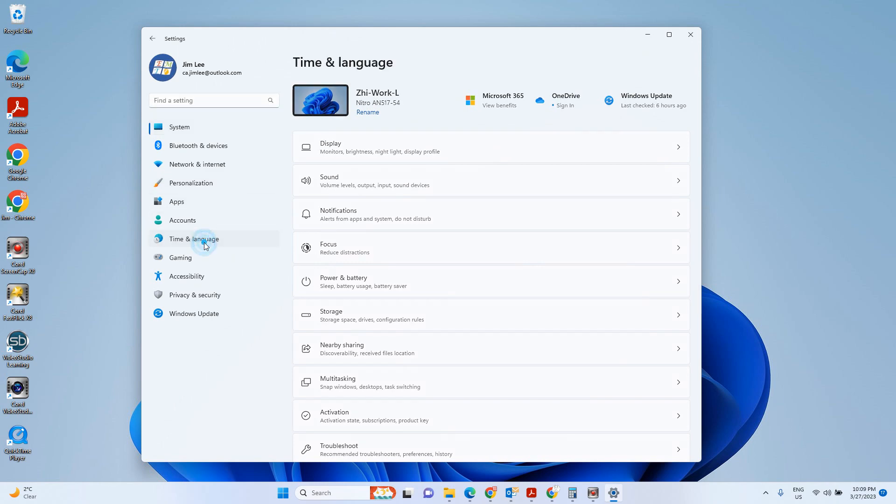
left_click(193, 239)
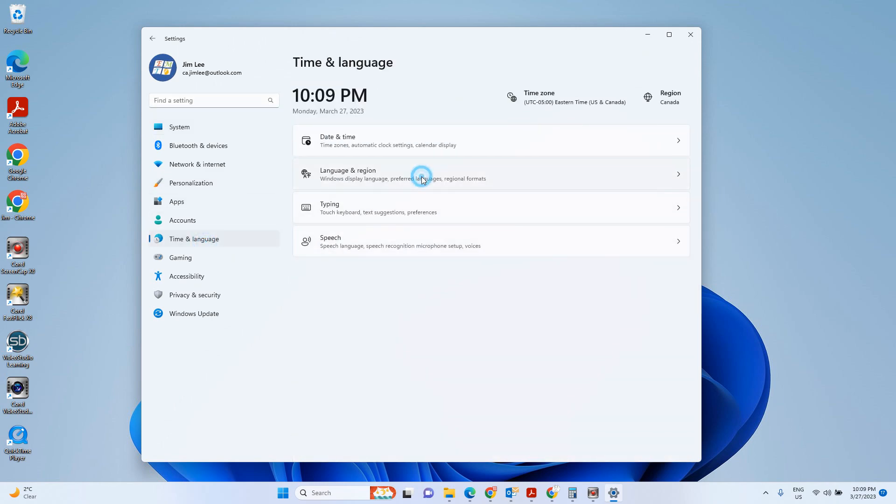
left_click(402, 174)
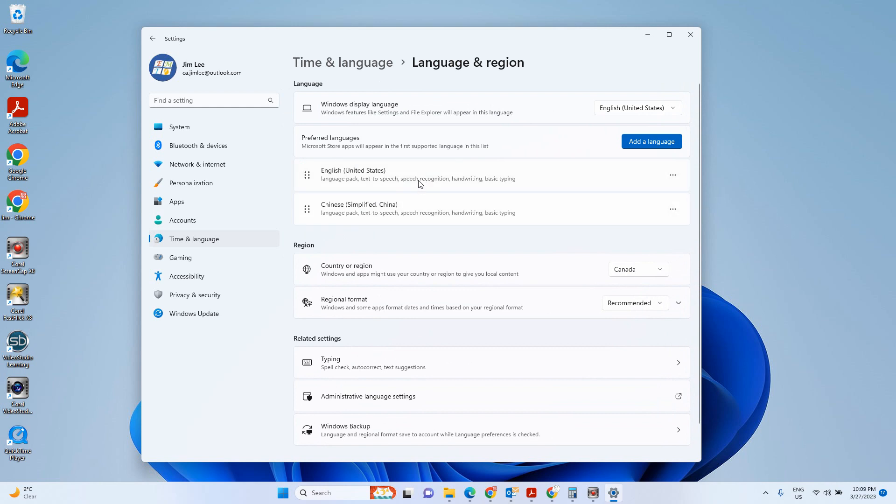
mouse_move(405, 207)
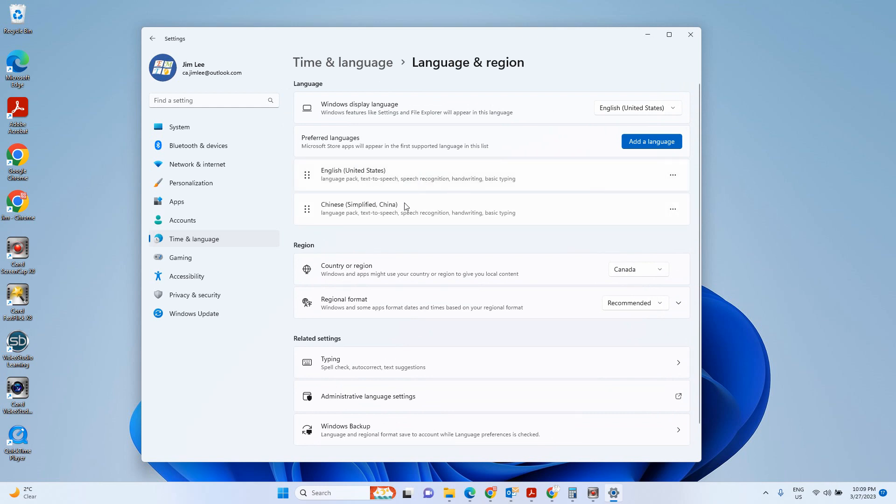
mouse_move(472, 188)
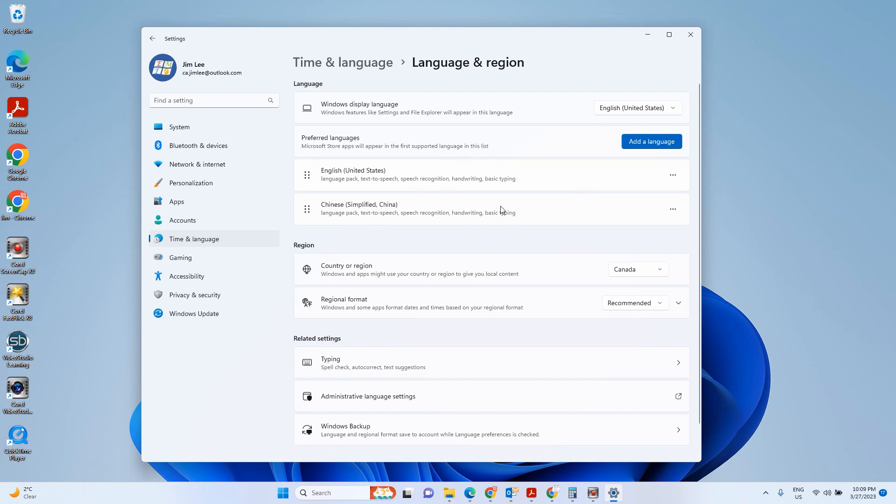
Open English (United States) language options and inspect its US QWERTY keyboard entry.
left_click(672, 175)
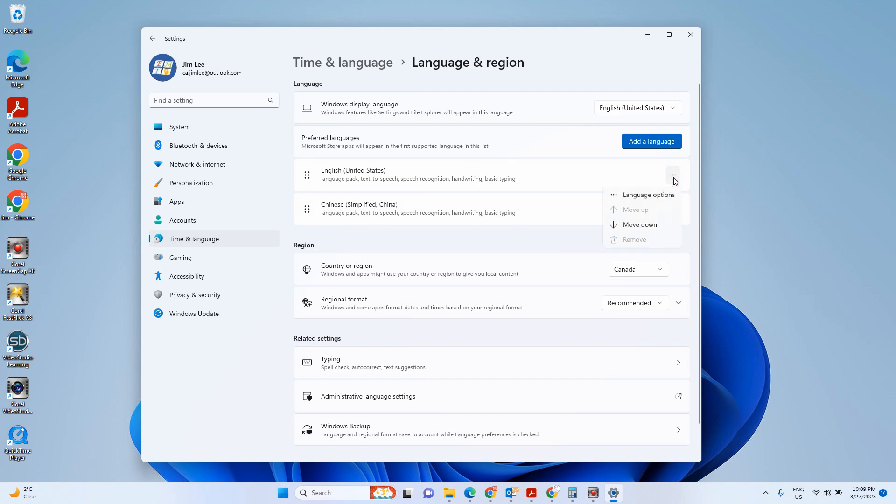
left_click(648, 194)
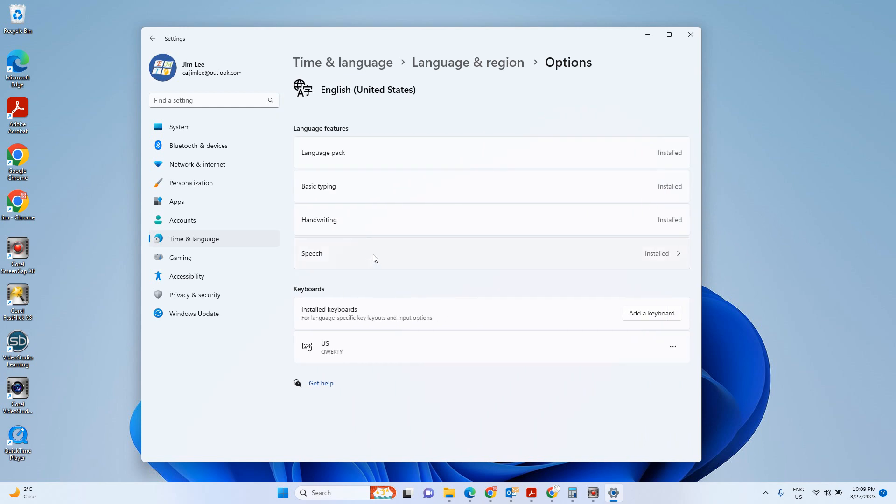
mouse_move(660, 155)
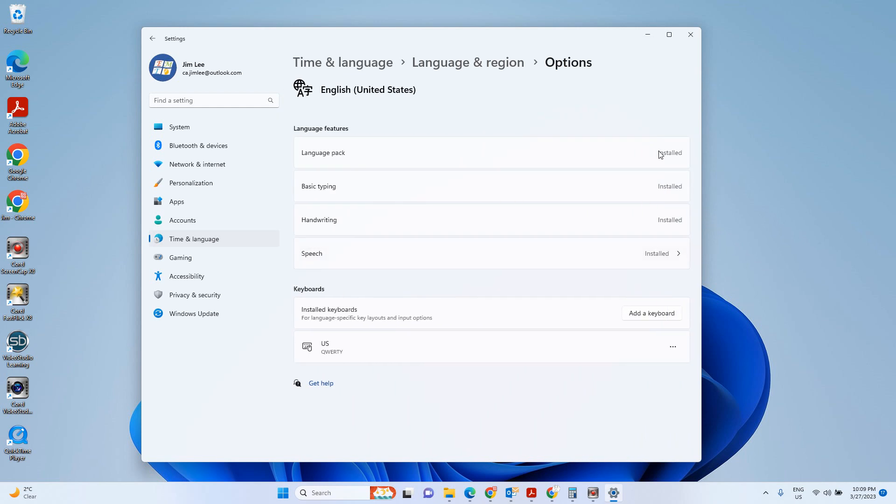
mouse_move(313, 339)
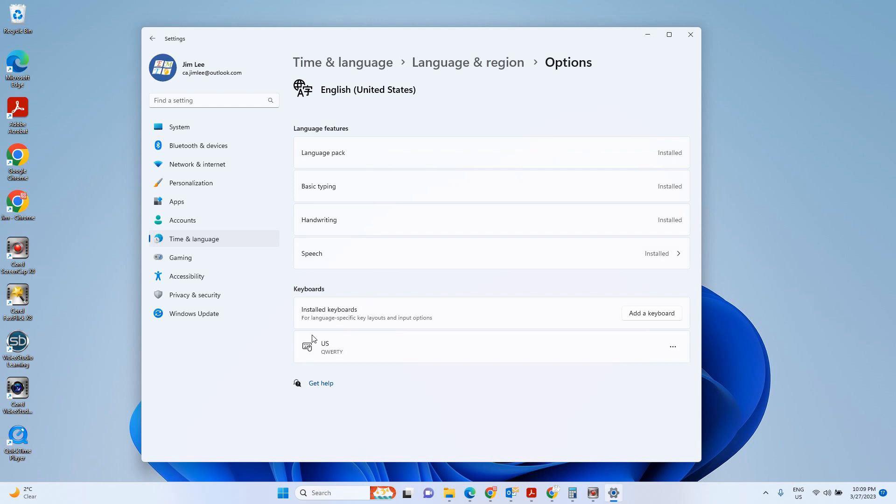
mouse_move(399, 351)
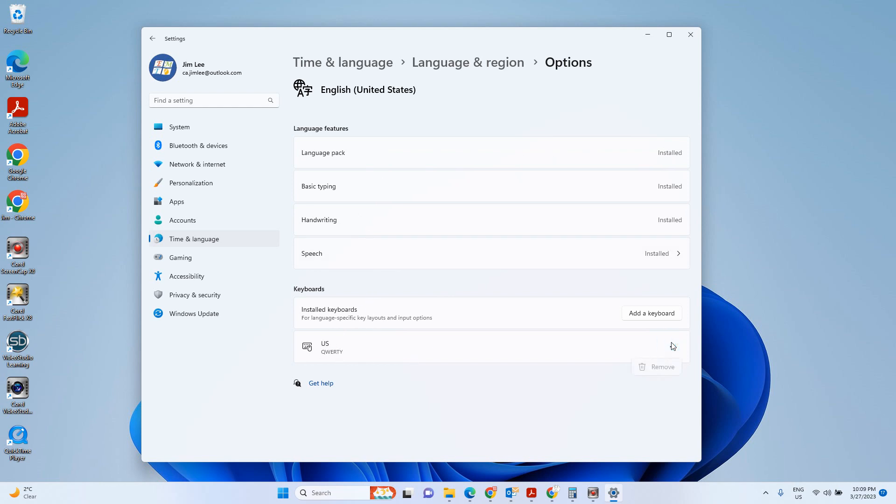
mouse_move(638, 356)
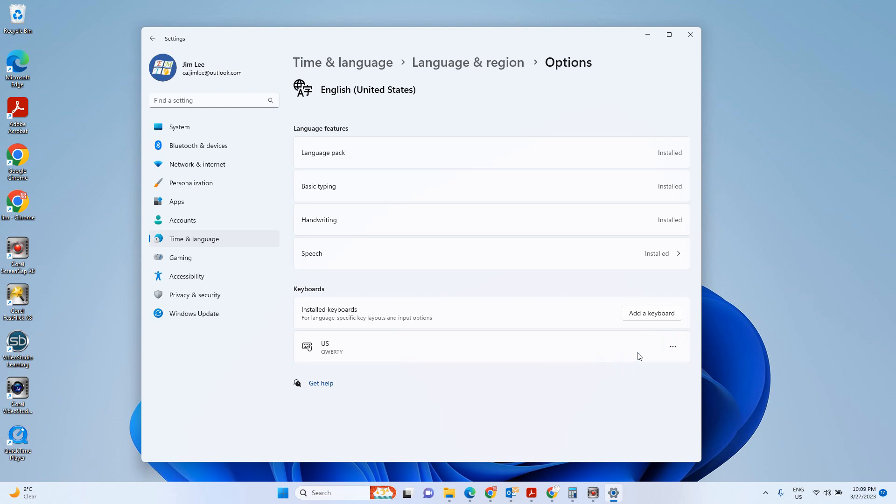
left_click(672, 346)
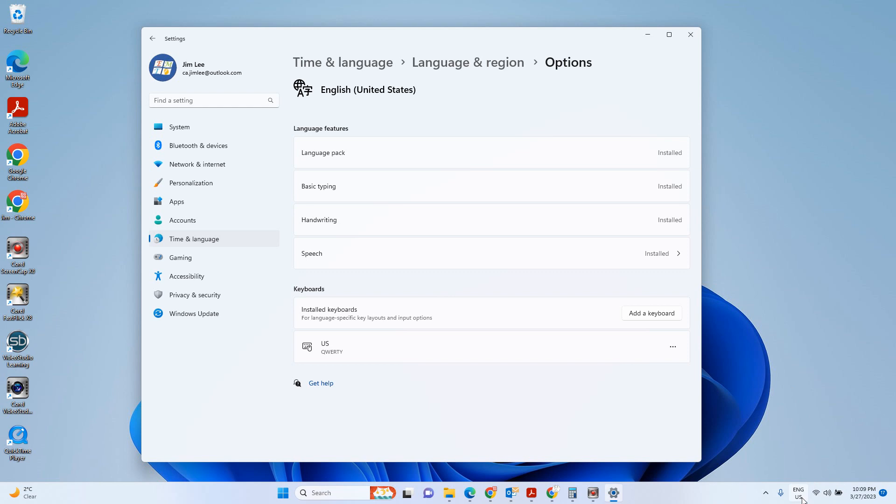
left_click(797, 492)
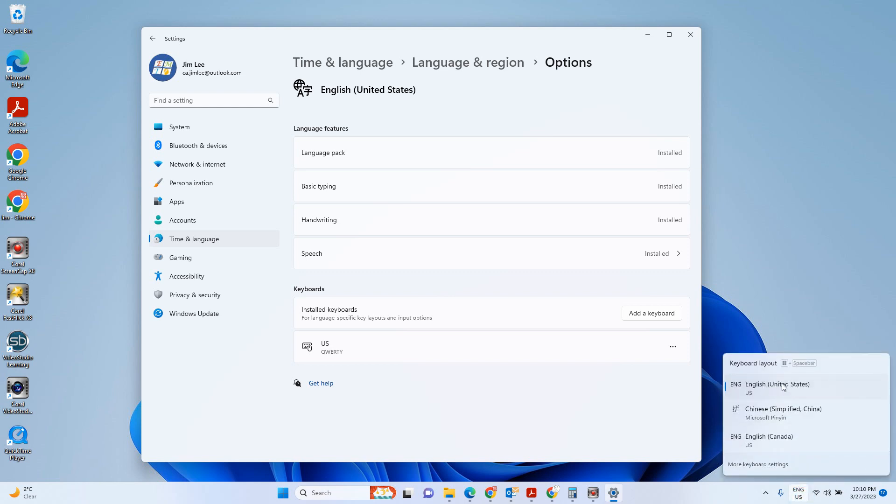
mouse_move(825, 390)
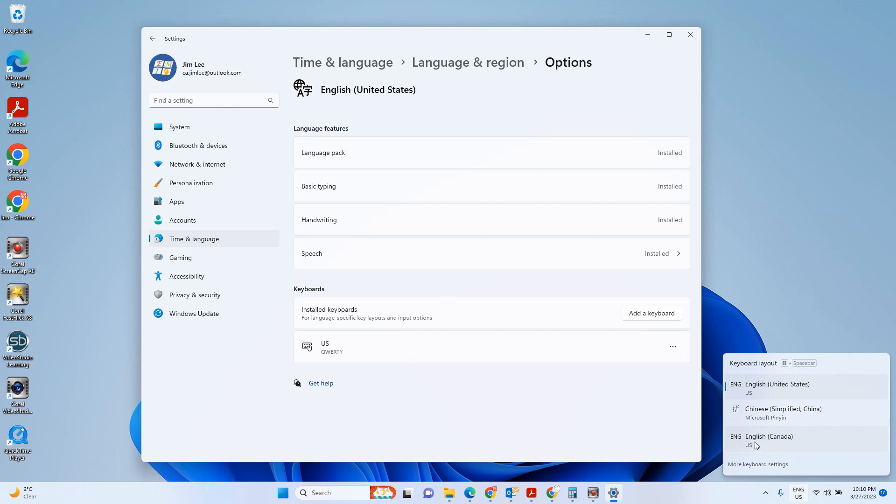
mouse_move(772, 440)
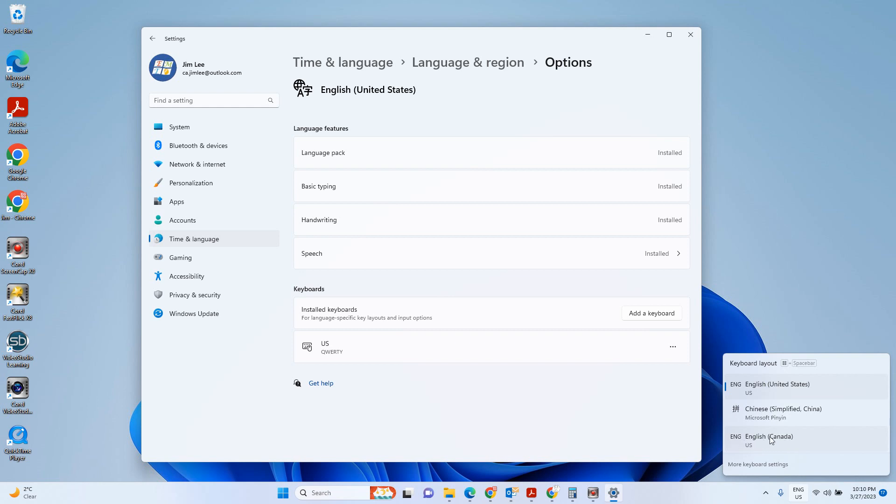
mouse_move(611, 392)
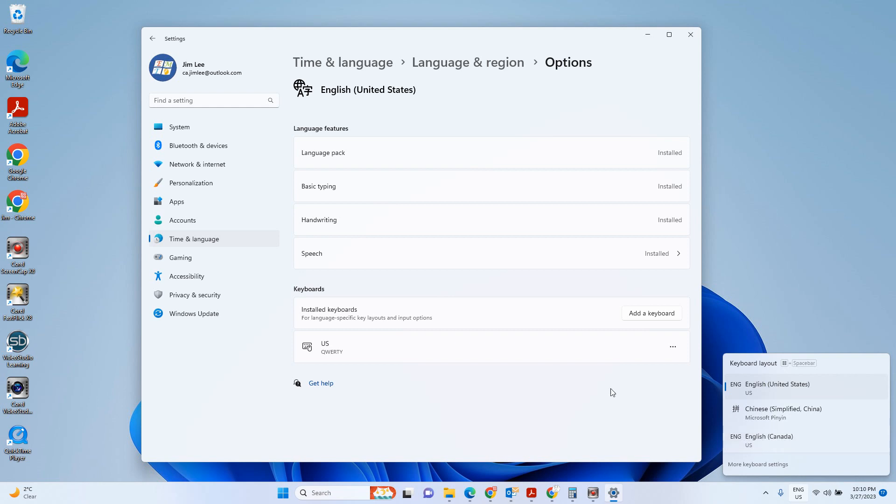
mouse_move(537, 320)
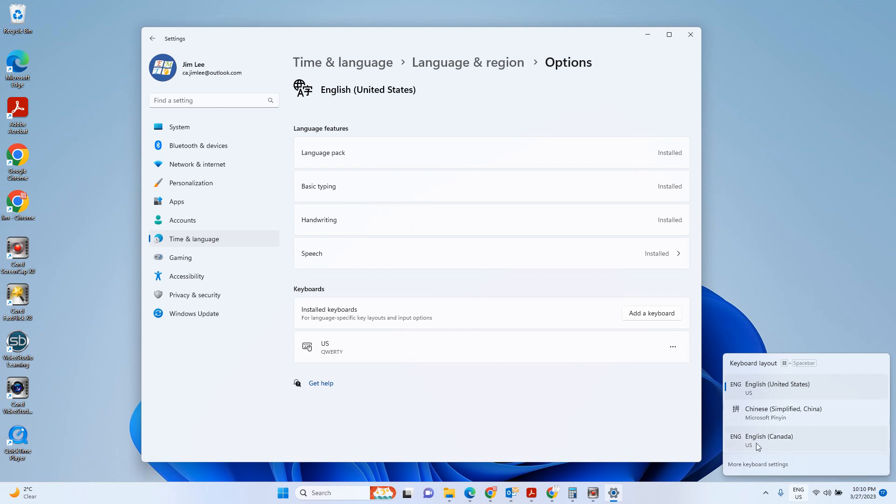
mouse_move(771, 390)
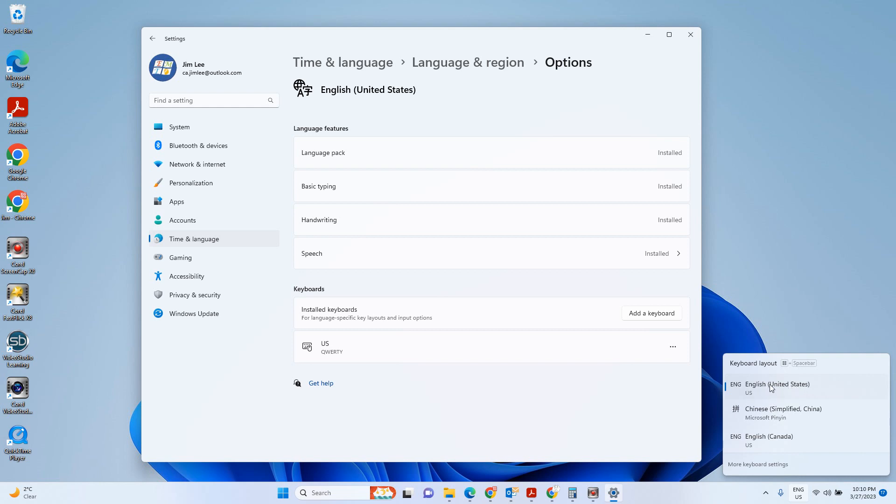
mouse_move(277, 208)
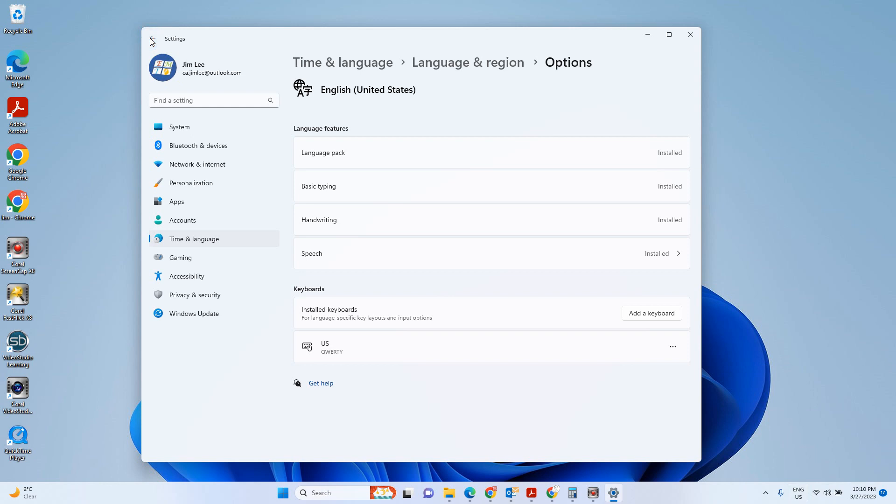
Back on Language & region, drag Chinese (Simplified, China) above English (United States).
left_click(152, 38)
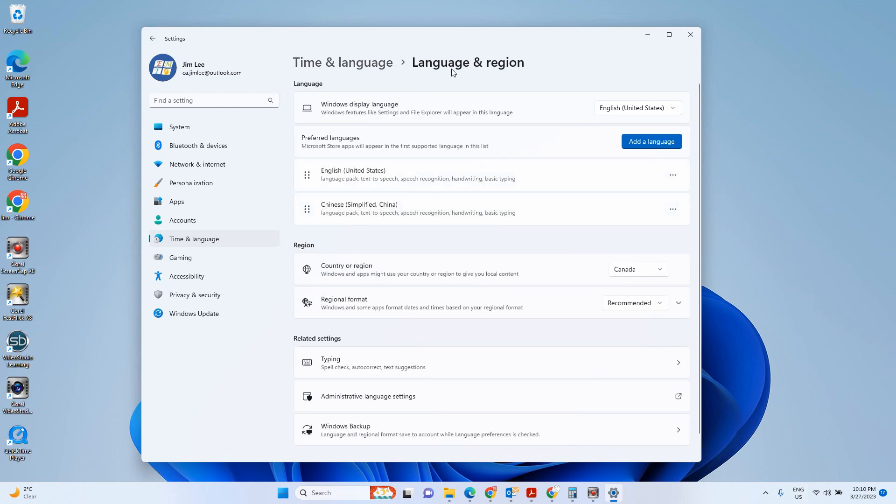
mouse_move(633, 205)
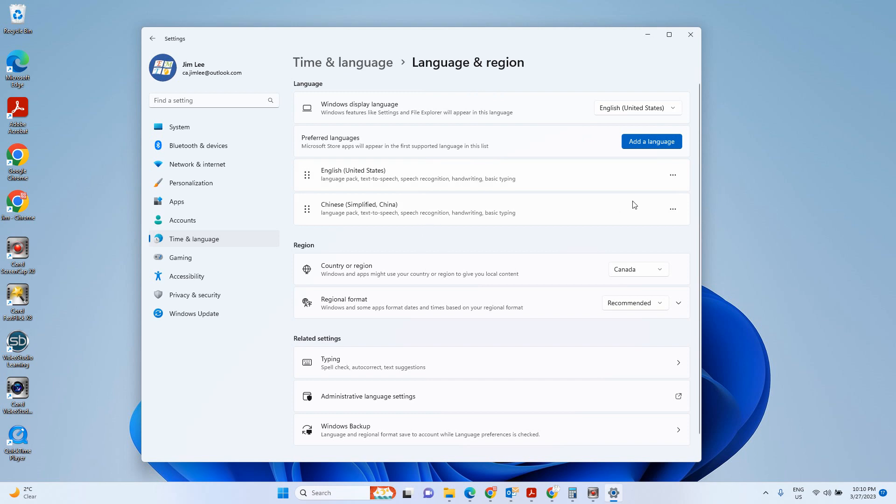
left_click(672, 175)
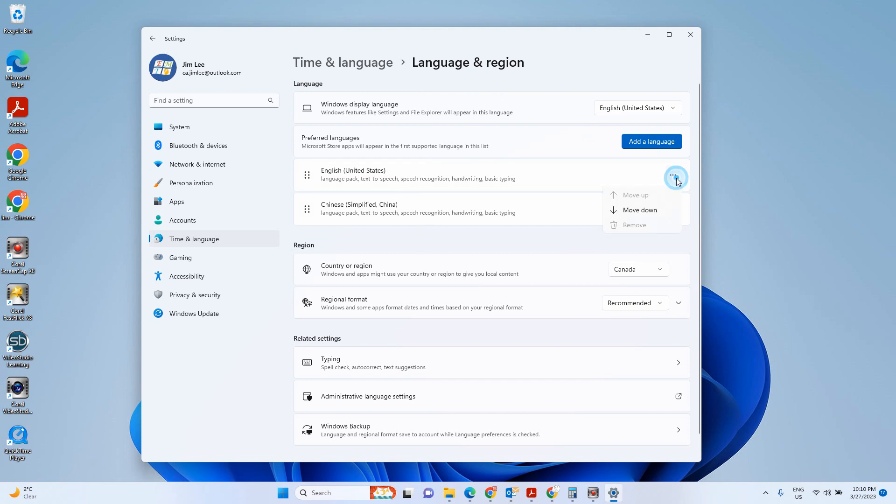
left_click(675, 175)
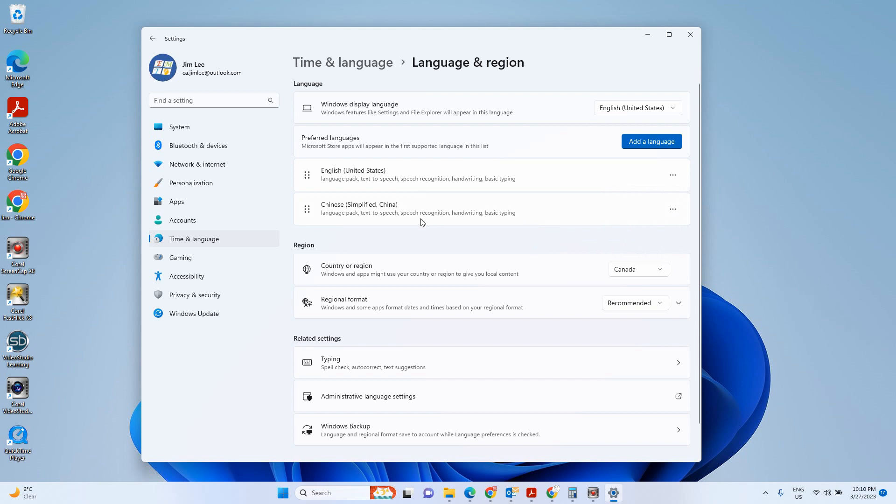
mouse_move(443, 214)
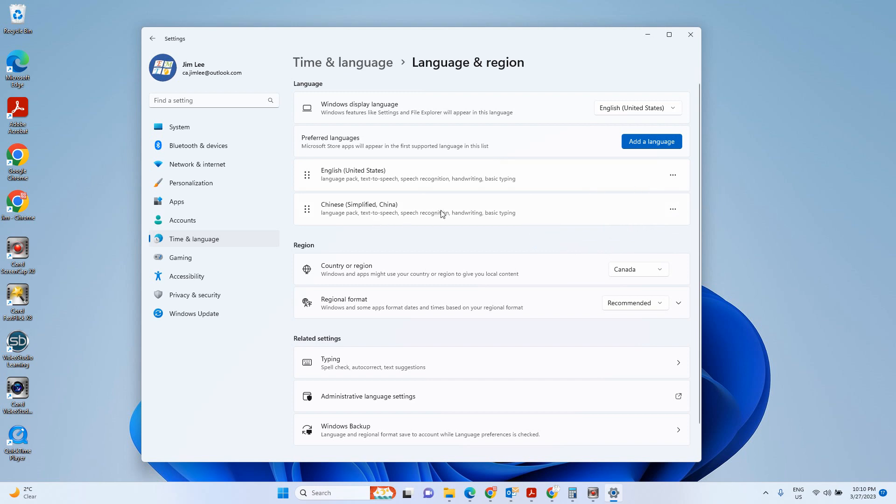
left_click(443, 209)
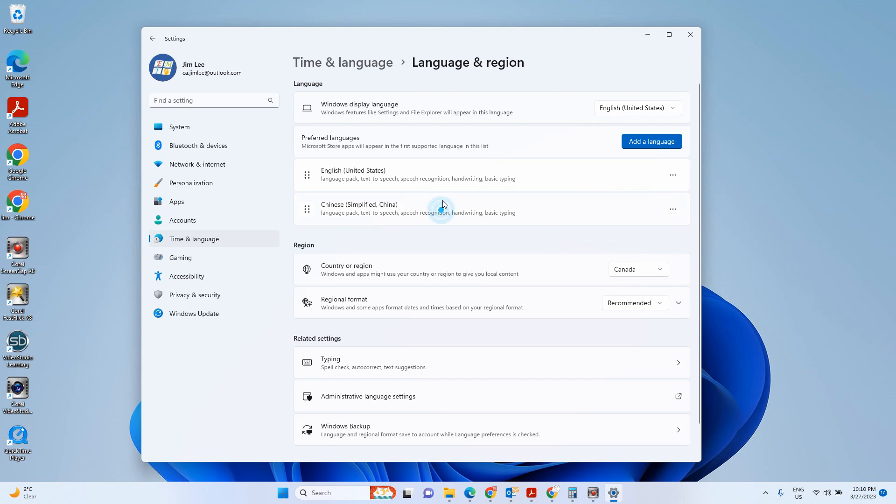
left_click_drag(443, 209, 443, 170)
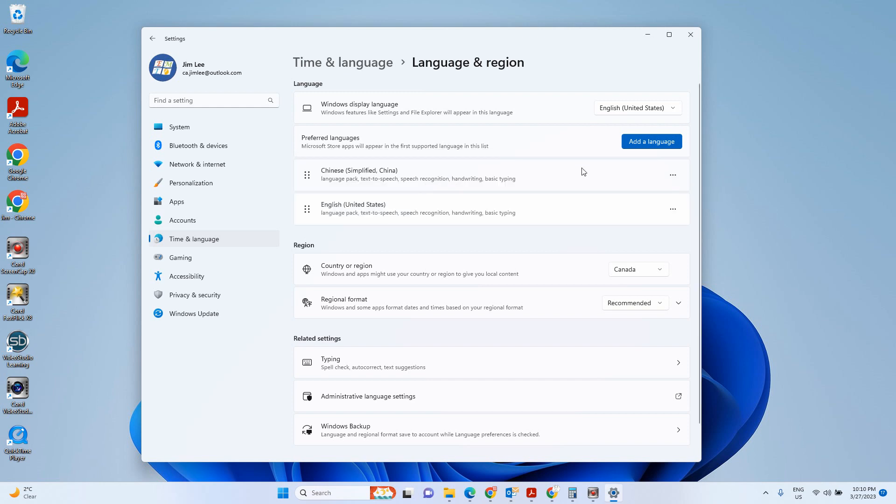
mouse_move(672, 208)
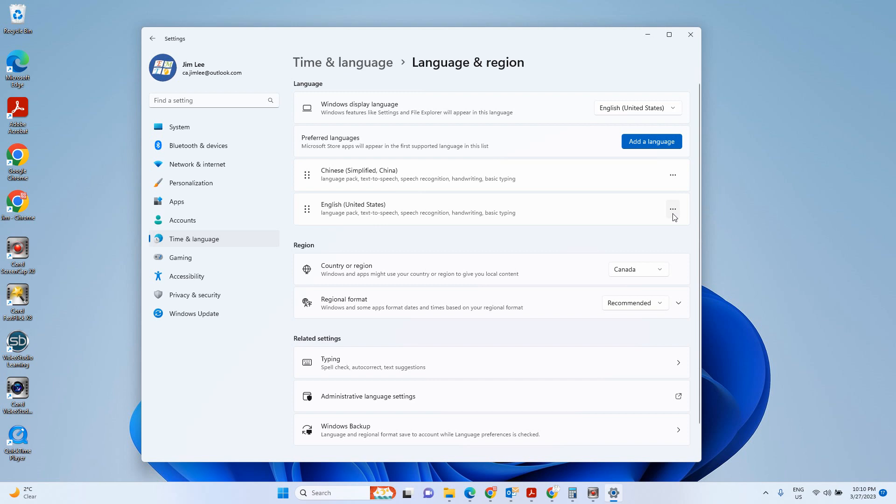
left_click(672, 209)
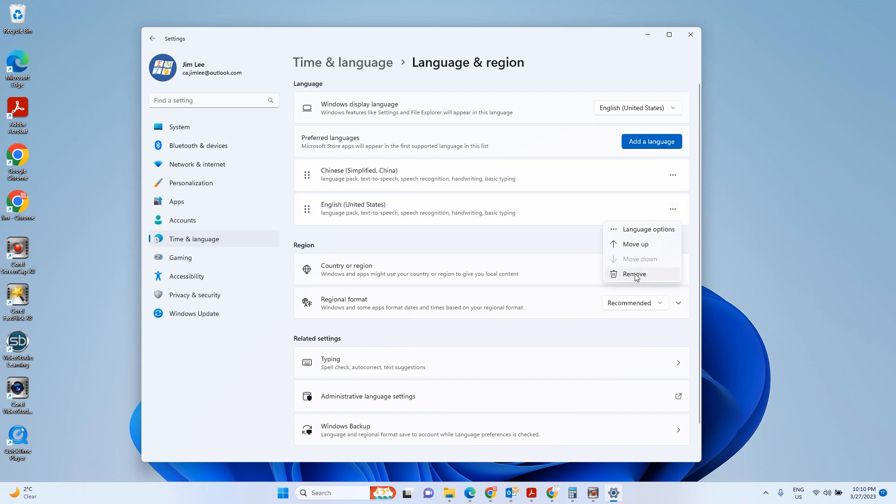
mouse_move(692, 203)
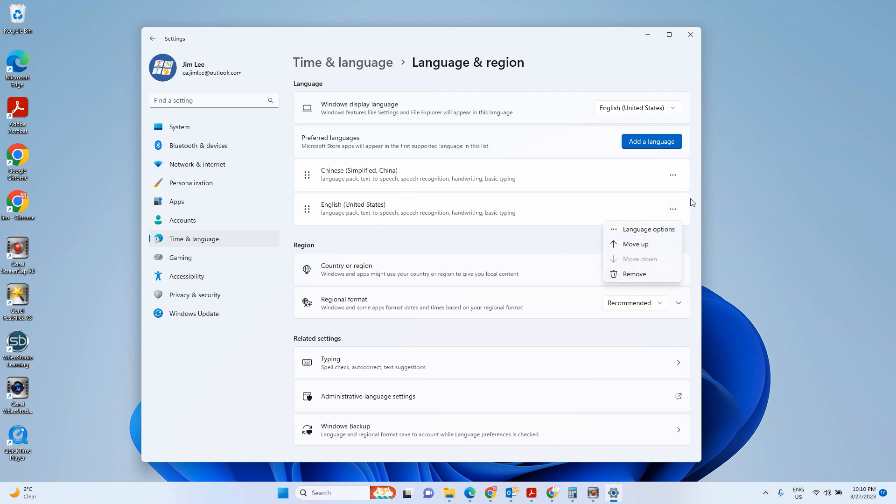
mouse_move(677, 188)
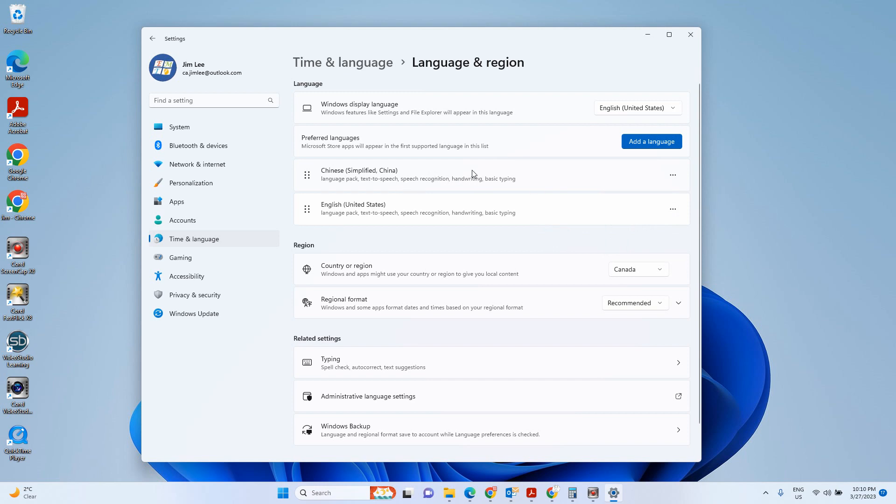
mouse_move(506, 173)
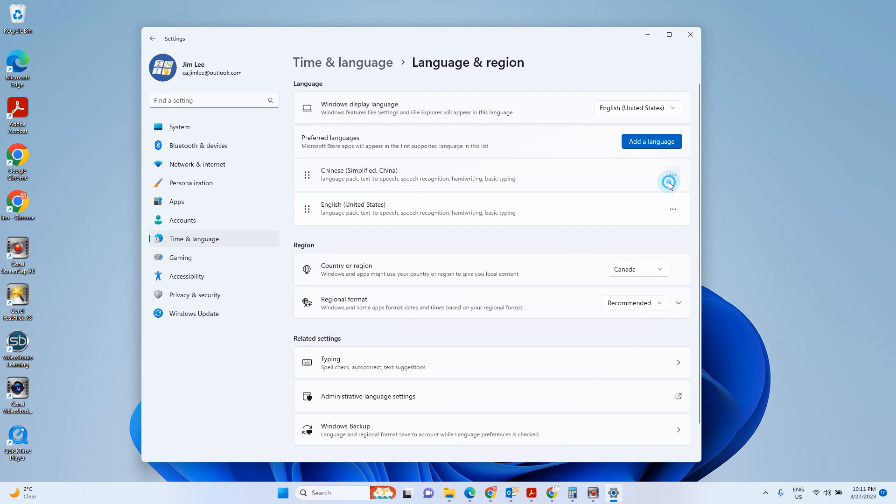
left_click(672, 175)
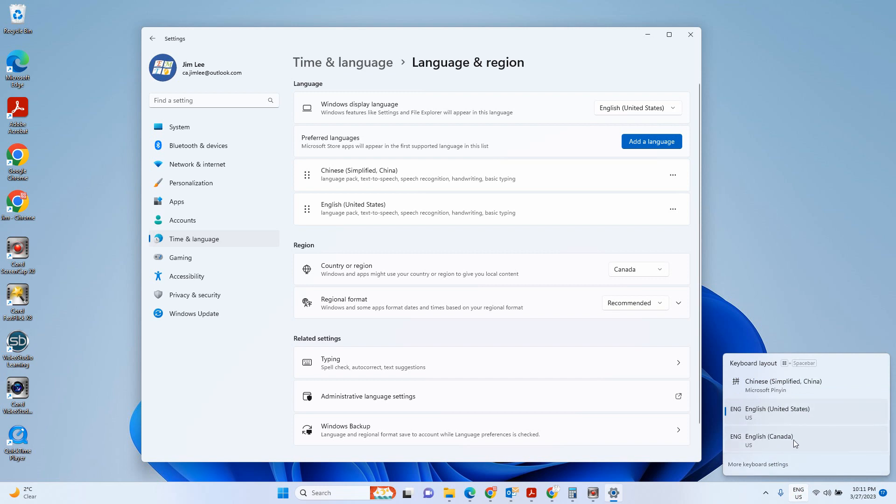
mouse_move(761, 447)
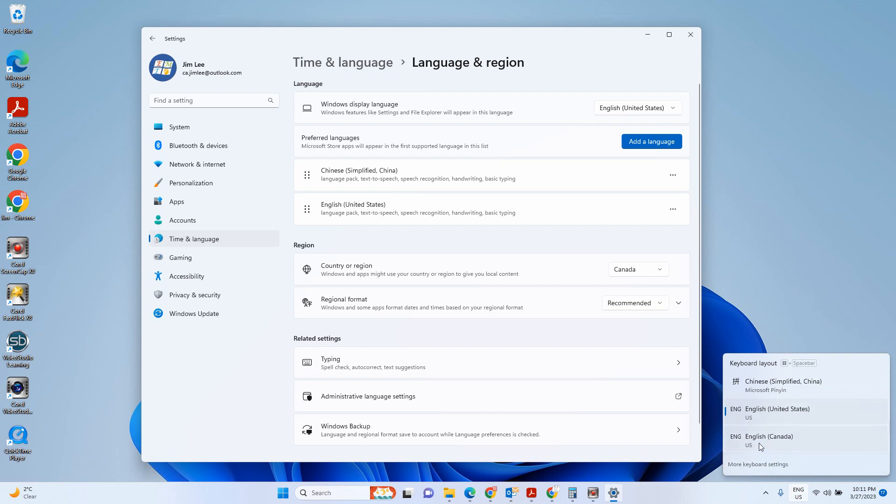
mouse_move(776, 449)
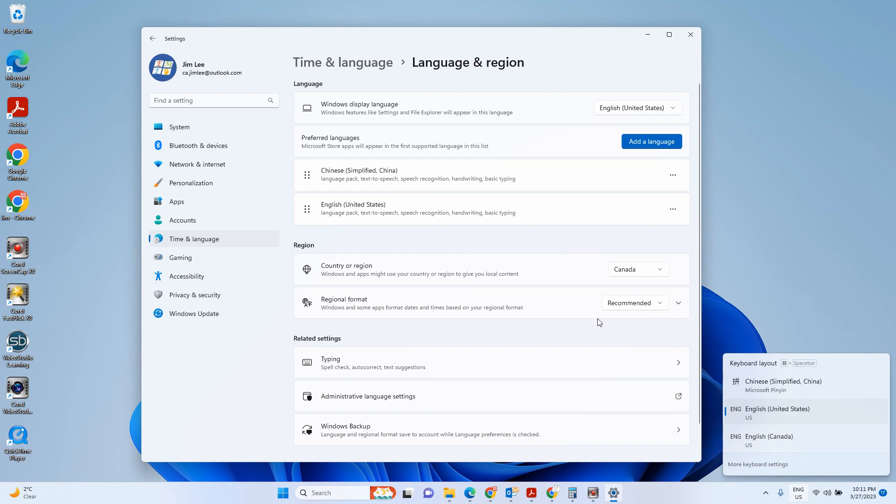
mouse_move(785, 440)
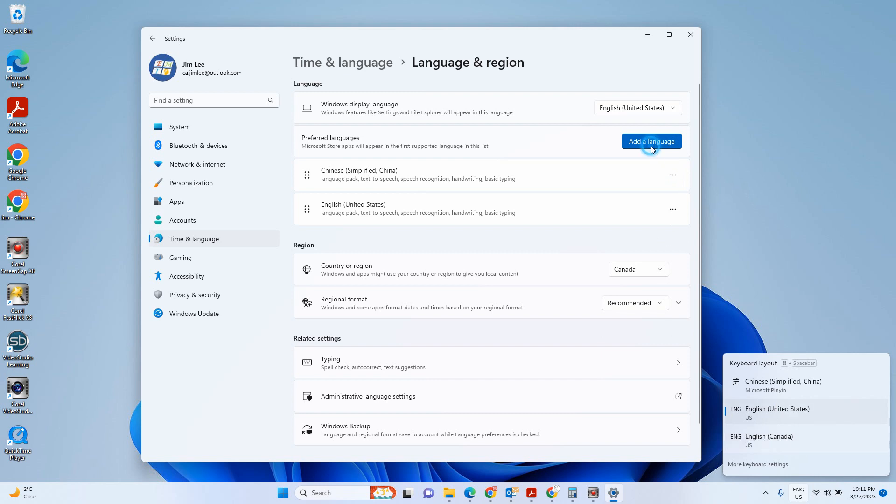
Add a language by searching 'can', selecting English (Canada), and proceeding to install.
left_click(651, 141)
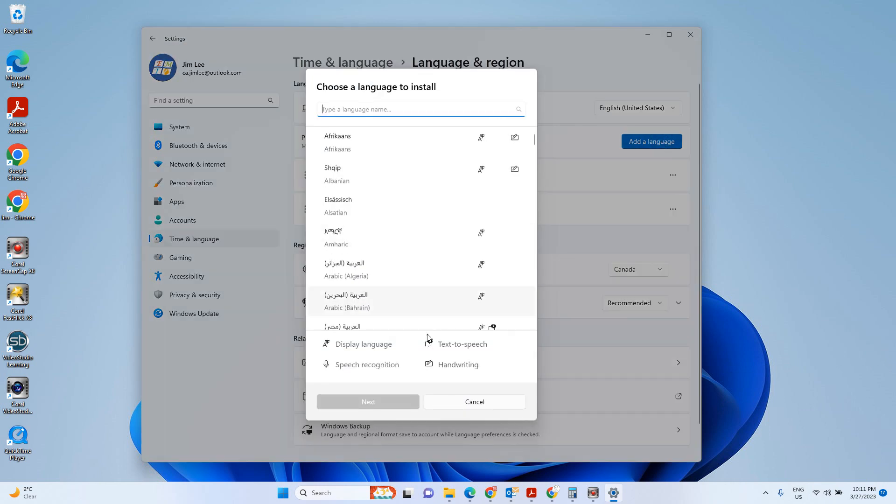
type("c")
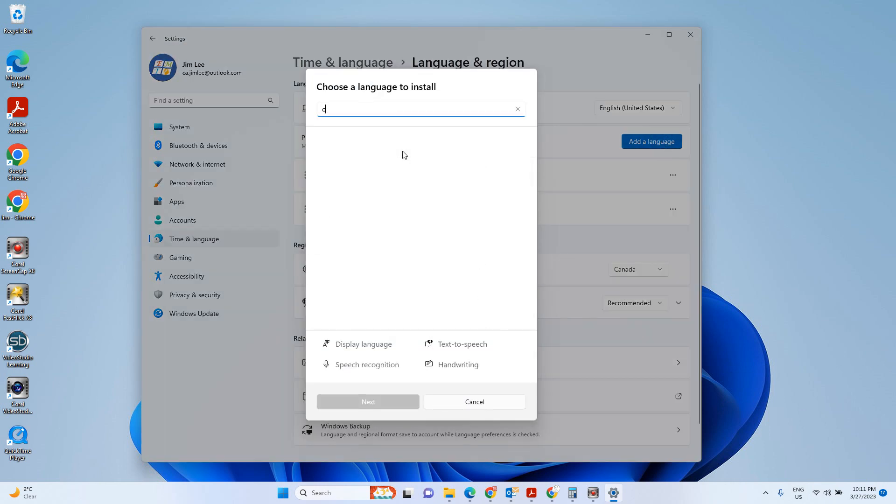
type("an")
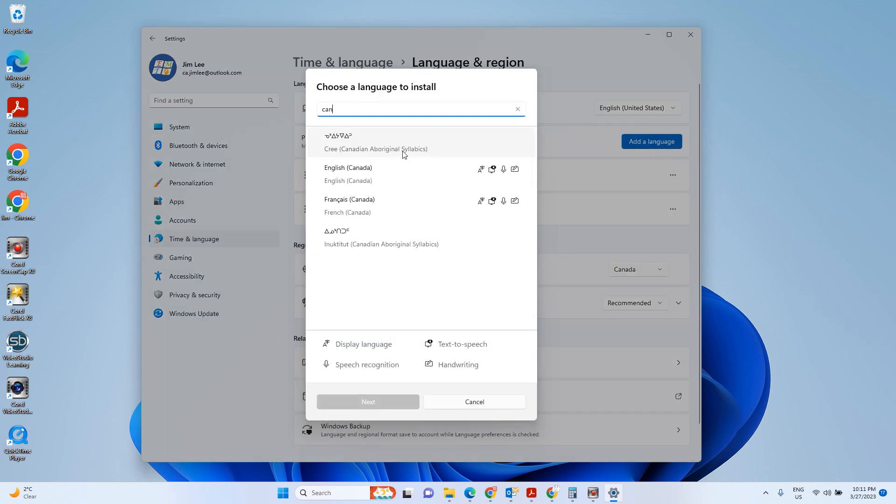
left_click(396, 178)
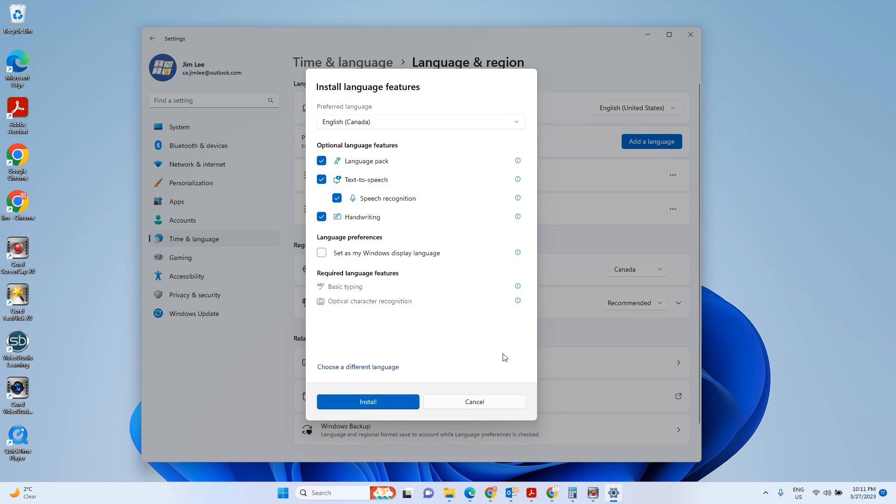
left_click(367, 402)
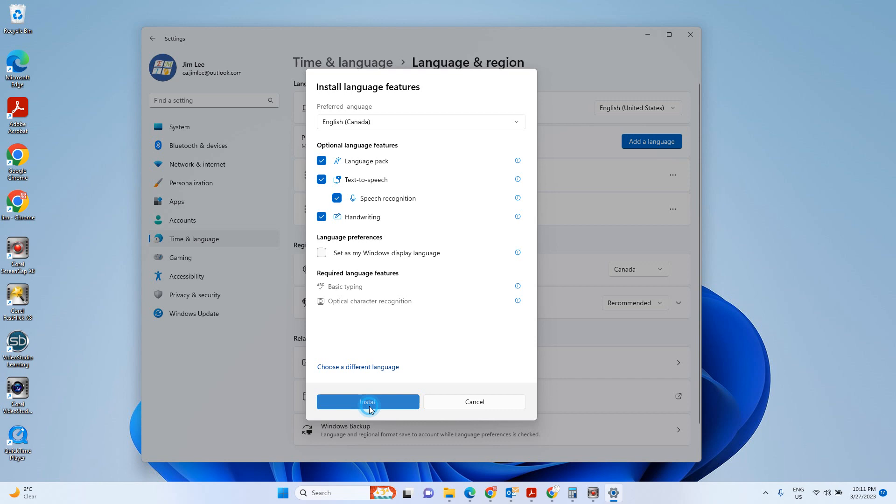
Confirm installing English (Canada) with its language pack, speech and handwriting features.
left_click(367, 401)
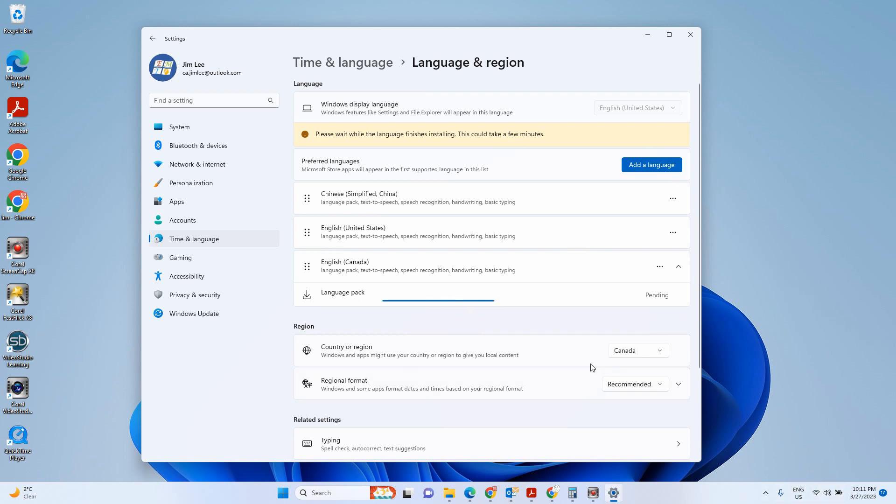
mouse_move(552, 320)
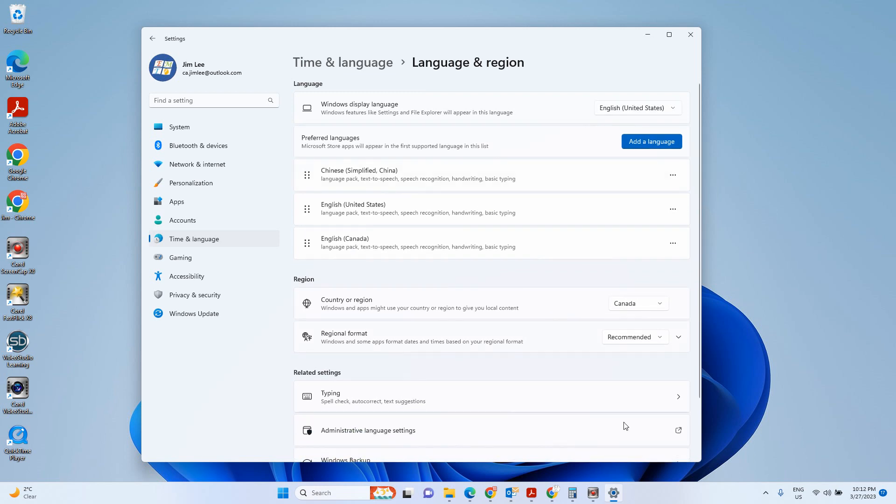
Open the ENG flyout listing Chinese, English (United States) and English (Canada) layouts.
left_click(797, 492)
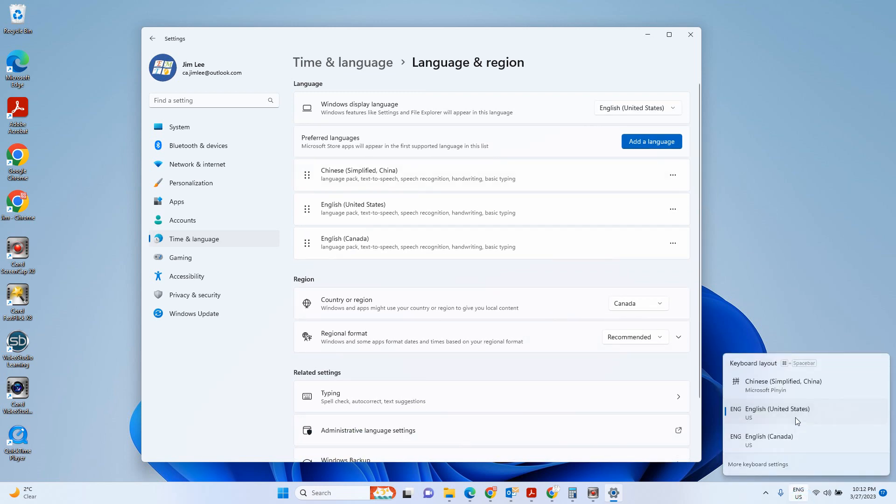
mouse_move(367, 248)
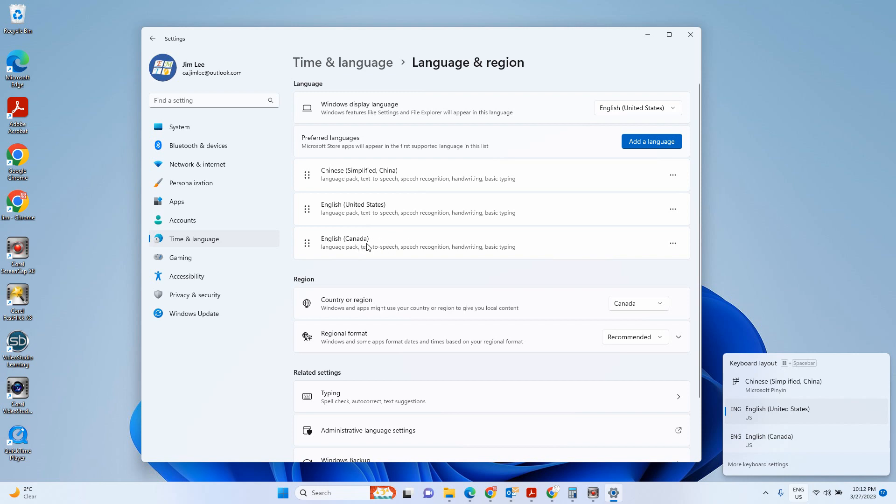
mouse_move(340, 244)
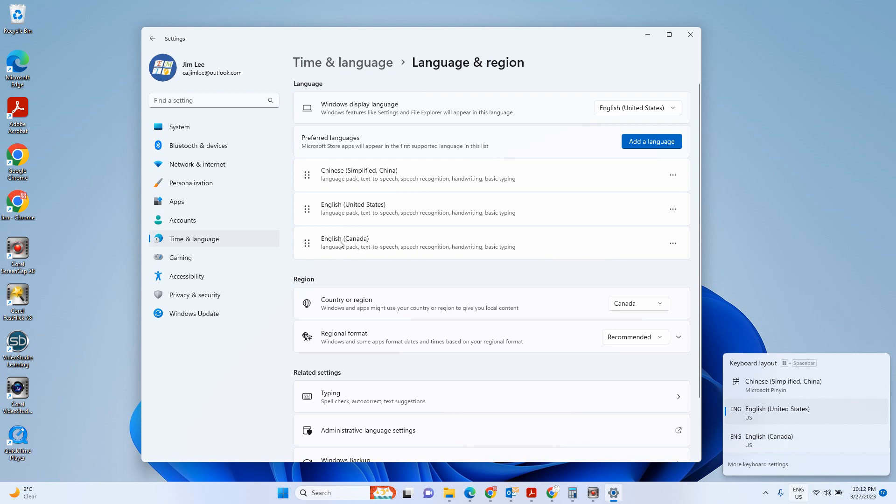
mouse_move(682, 255)
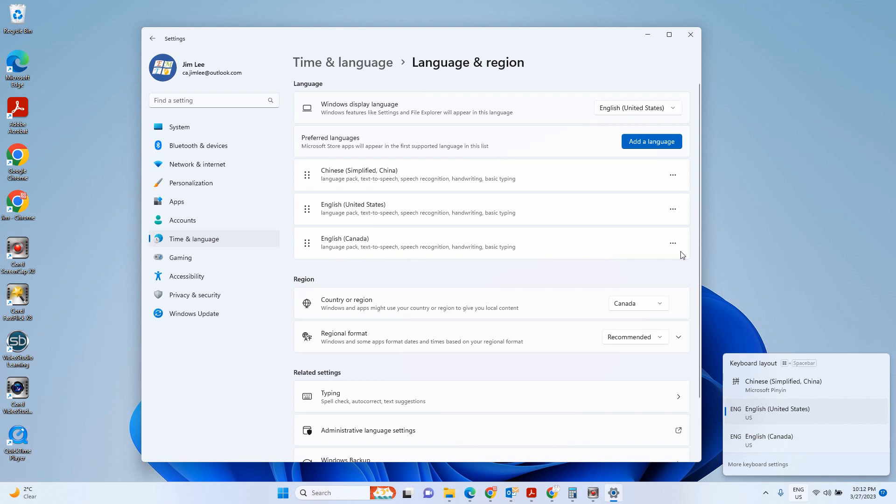
Open English (Canada) language options and the actions menu for its US keyboard.
left_click(673, 243)
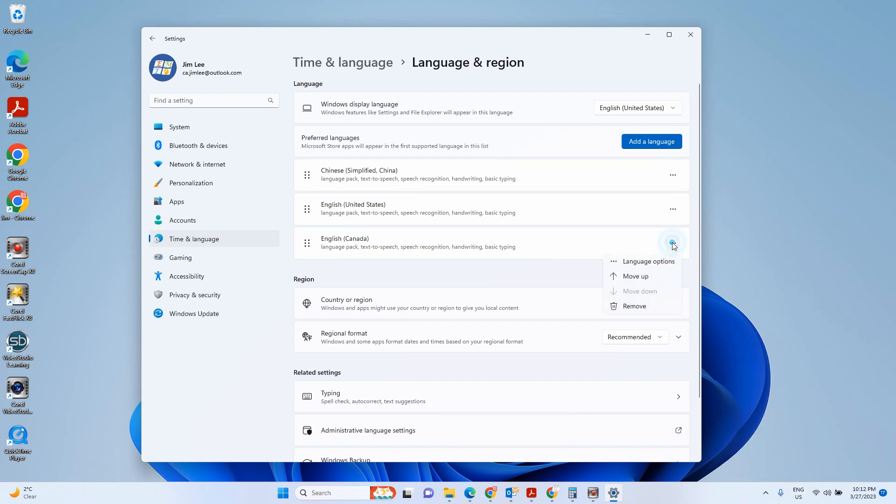
left_click(647, 261)
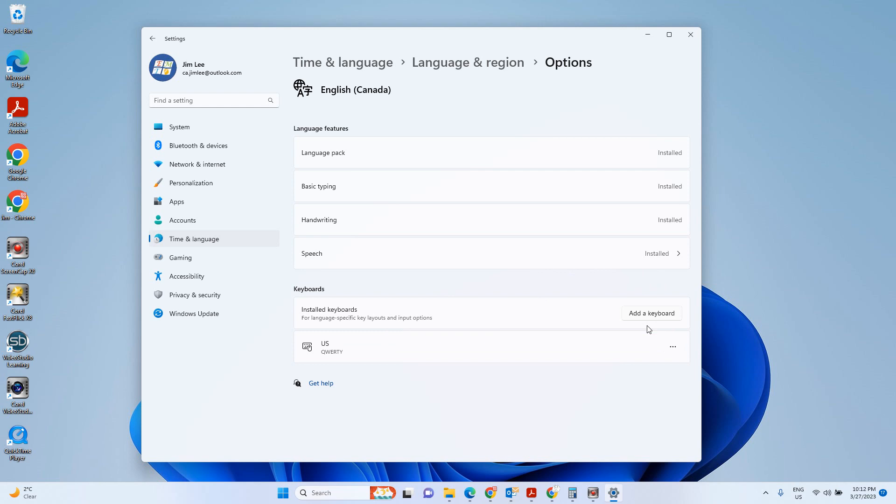
mouse_move(329, 360)
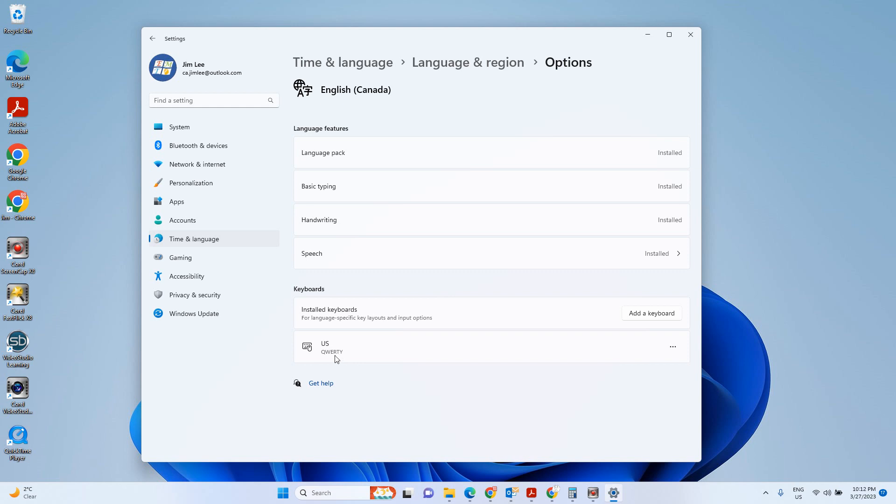
mouse_move(233, 97)
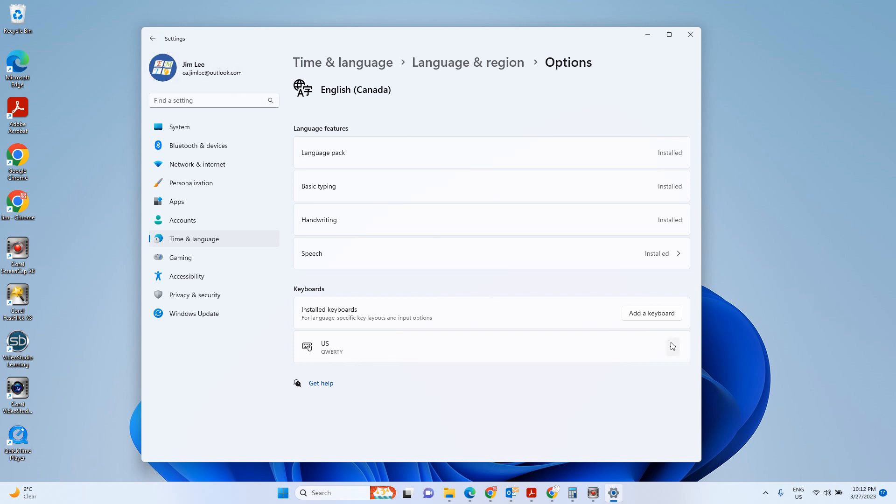
left_click(672, 346)
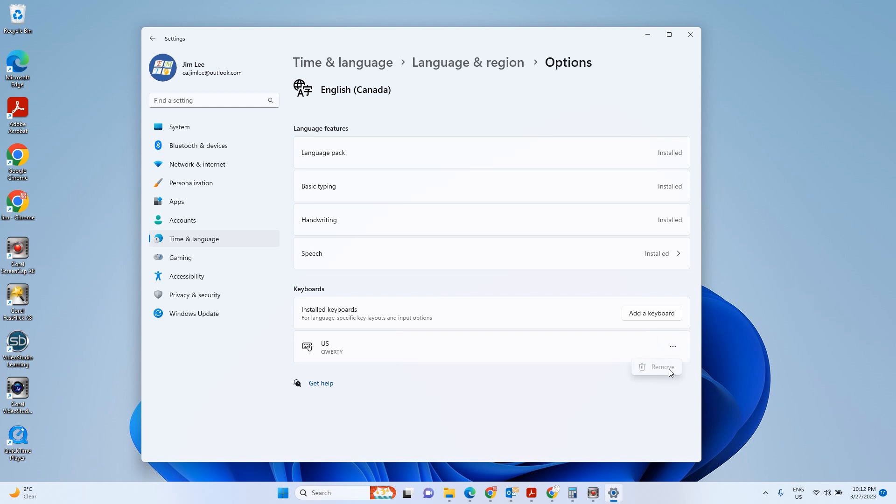
mouse_move(130, 50)
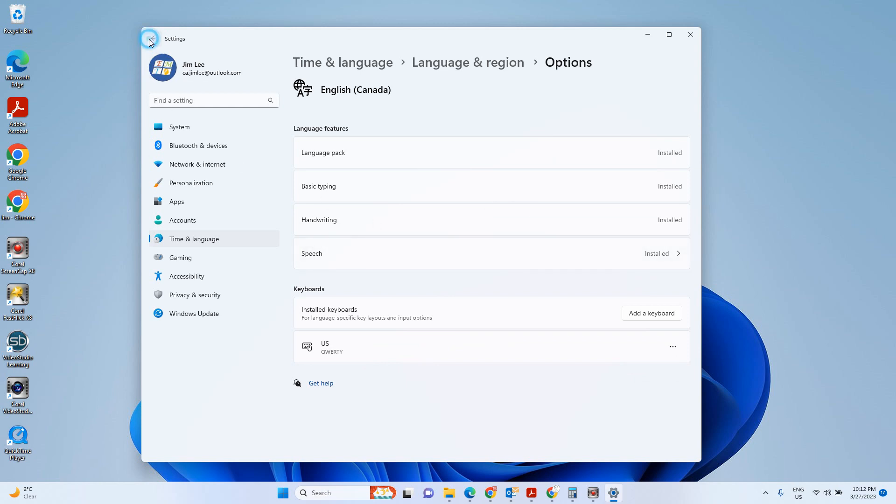
Remove English (Canada) from preferred languages and verify the remaining keyboard layouts.
left_click(151, 38)
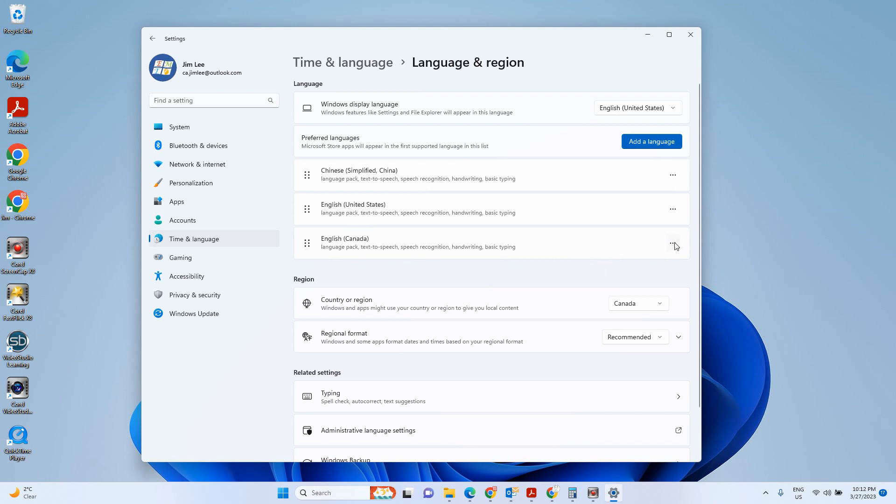
left_click(672, 243)
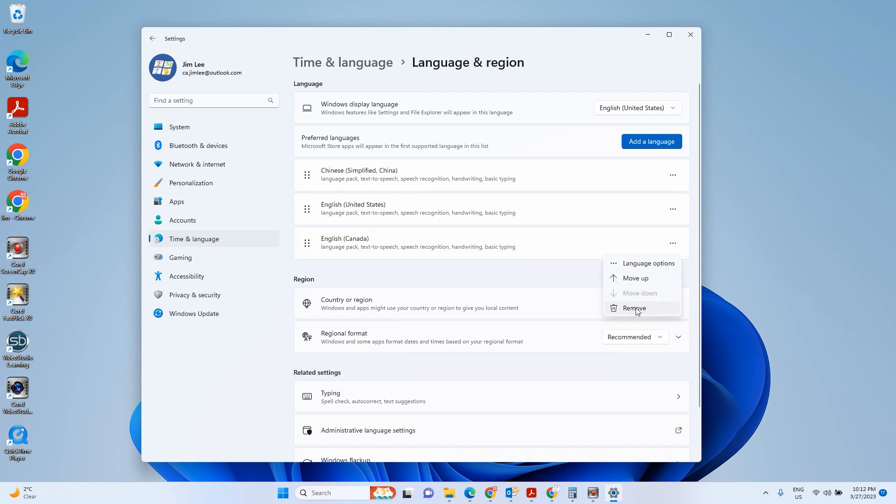
left_click(633, 308)
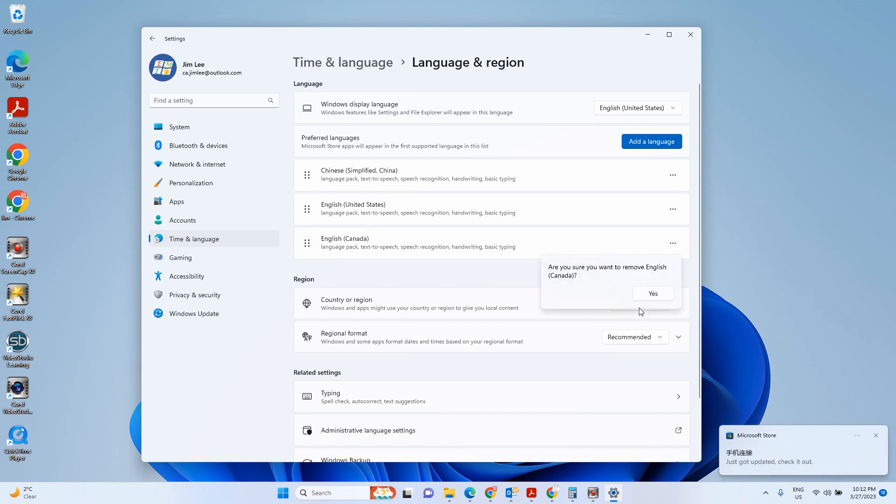
mouse_move(648, 288)
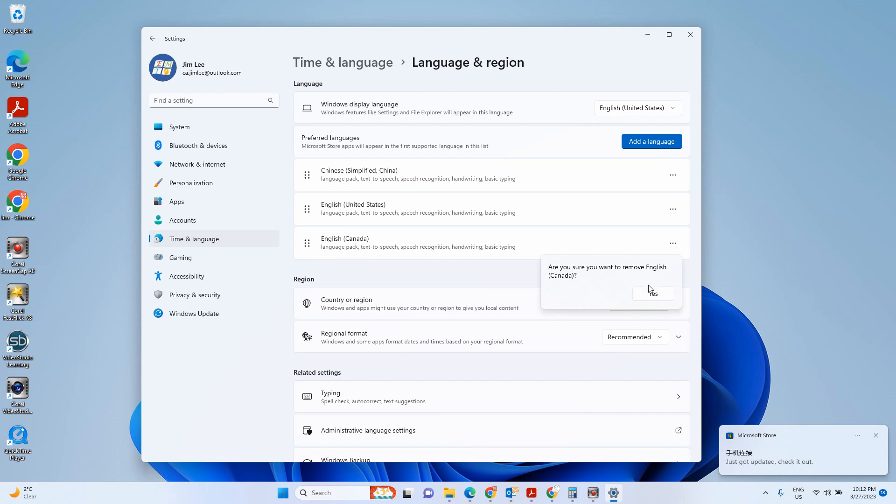
left_click(652, 293)
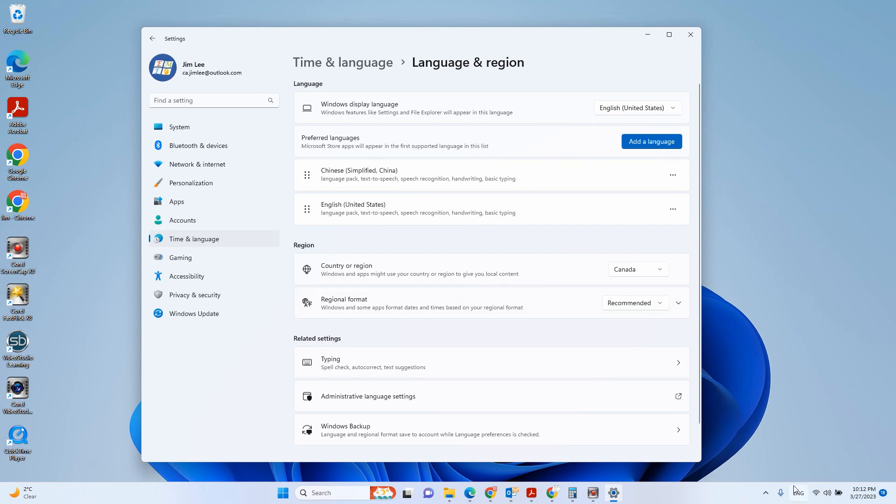
left_click(797, 493)
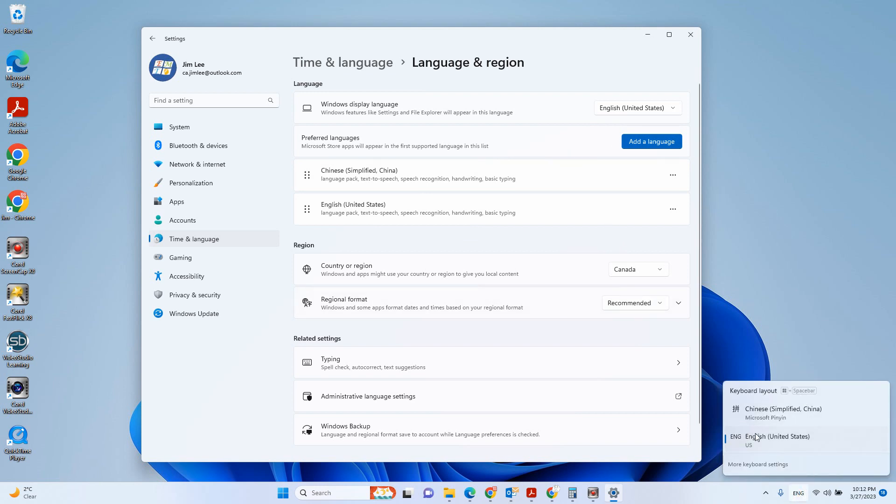